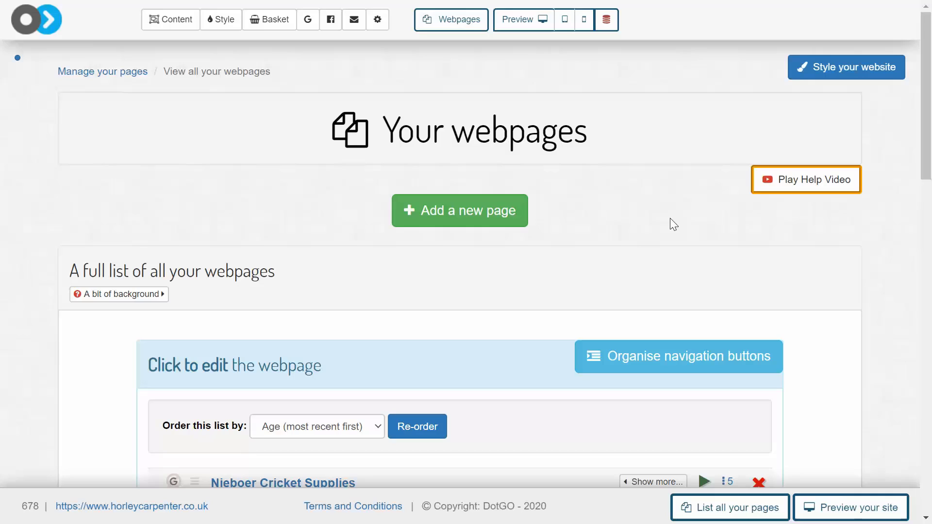
# Go from the Basket toolbar menu to its Settings, landing on the Emails settings page
pyautogui.click(269, 19)
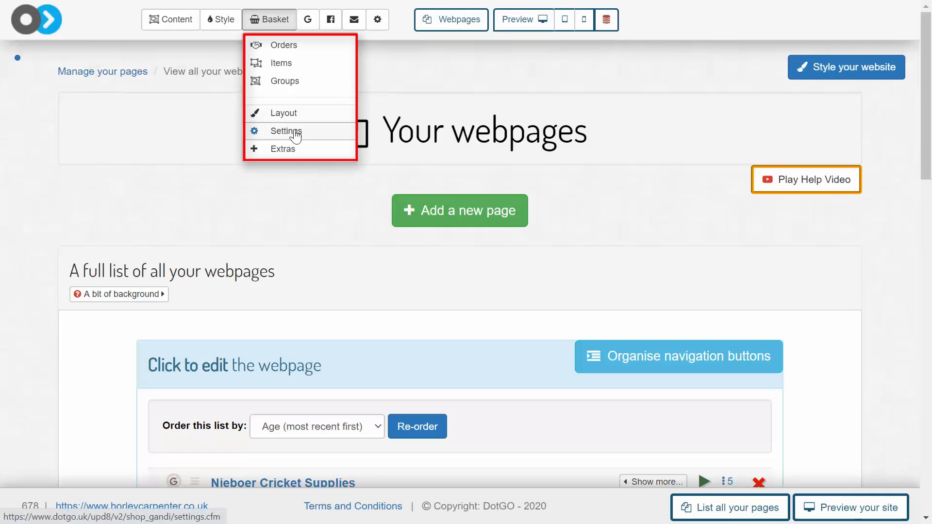
pyautogui.click(286, 131)
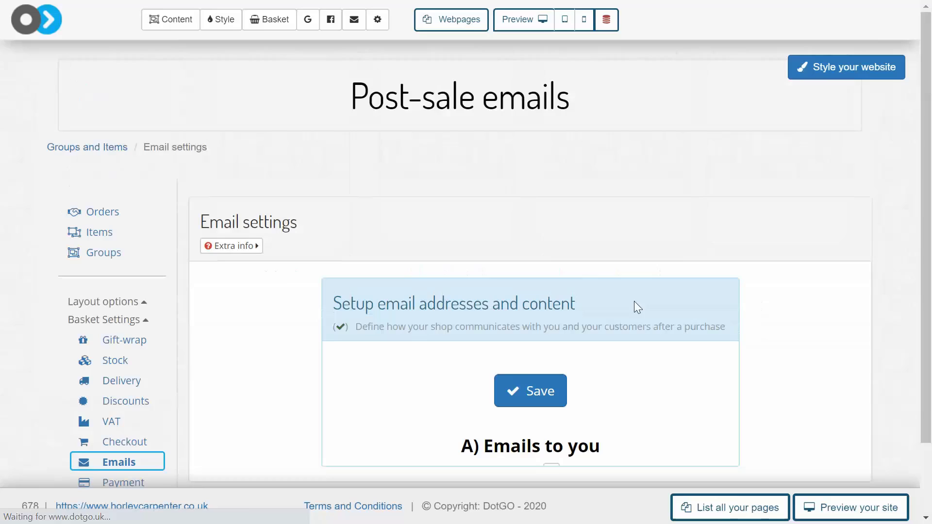
# Under 'B) Emails to customers', switch 'Send your customers an email?' from No to Yes
pyautogui.scroll(-3)
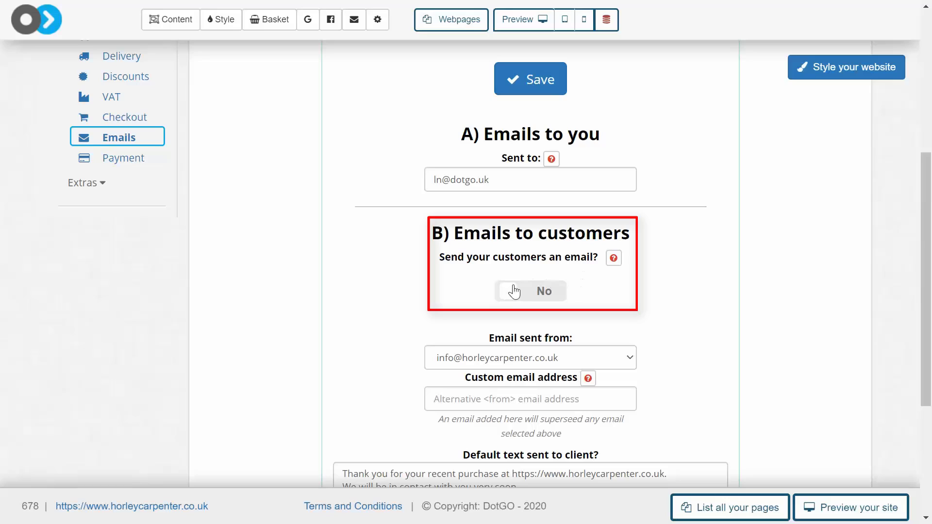
pyautogui.click(529, 292)
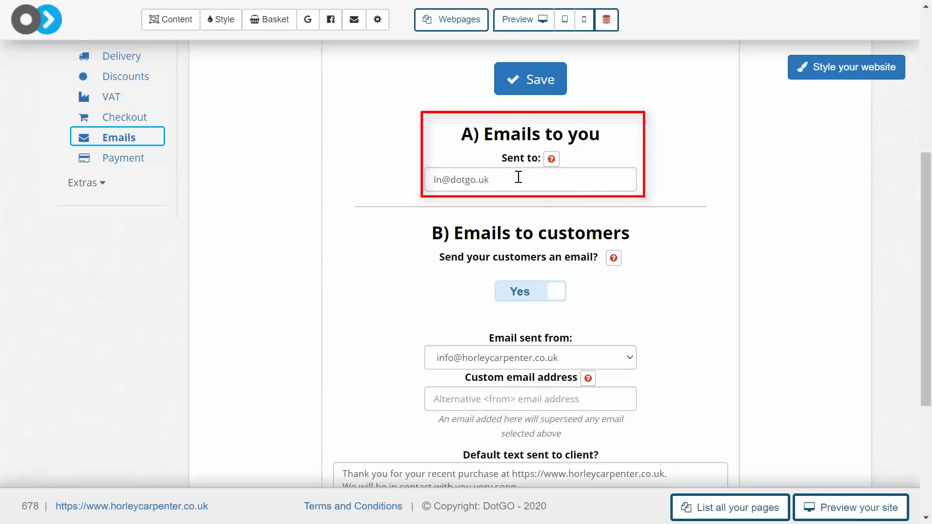
pyautogui.click(530, 180)
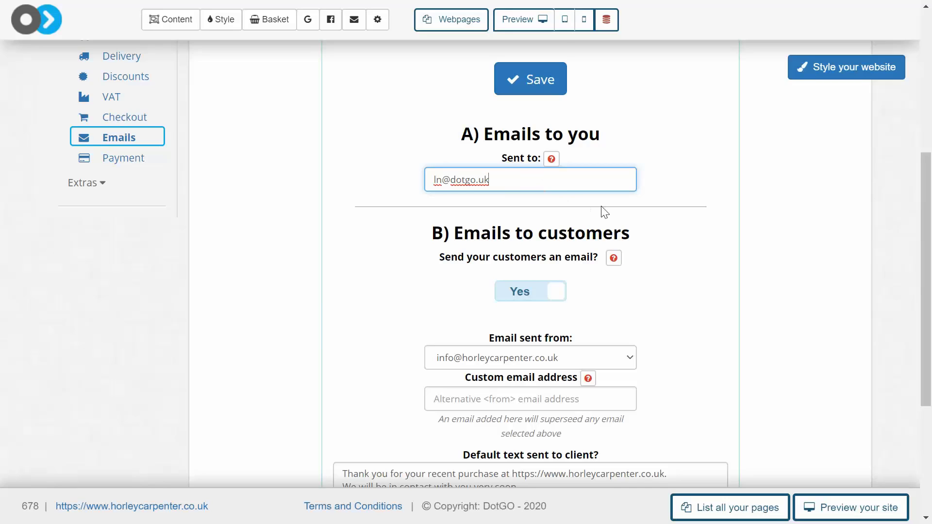
pyautogui.scroll(-3)
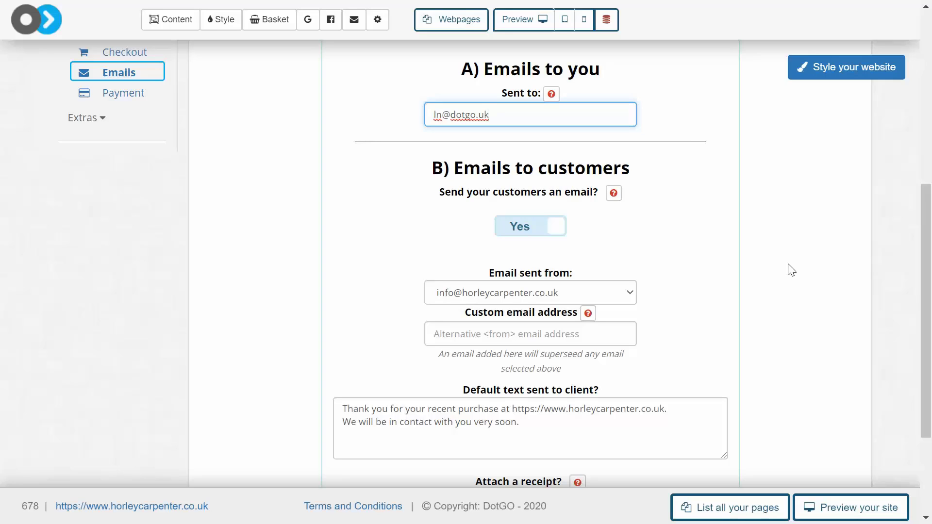
pyautogui.scroll(-3)
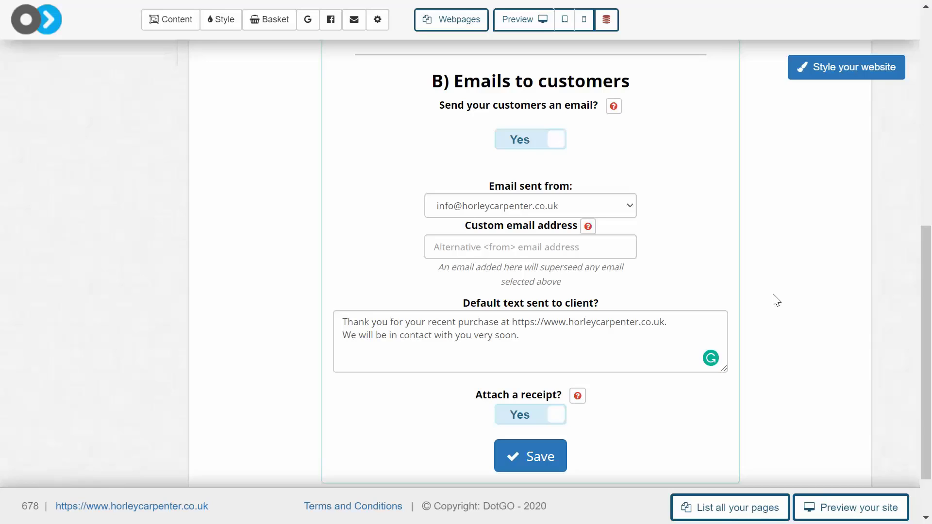
pyautogui.scroll(-3)
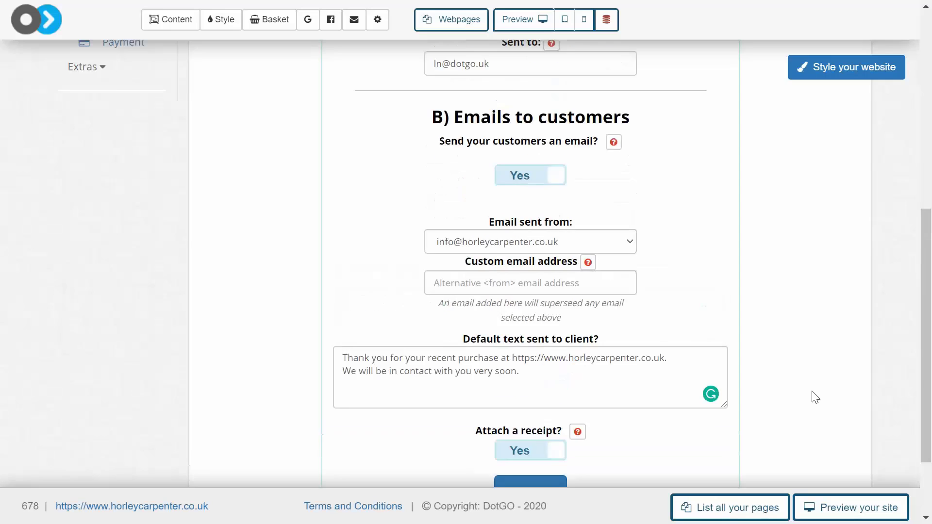
pyautogui.scroll(-3)
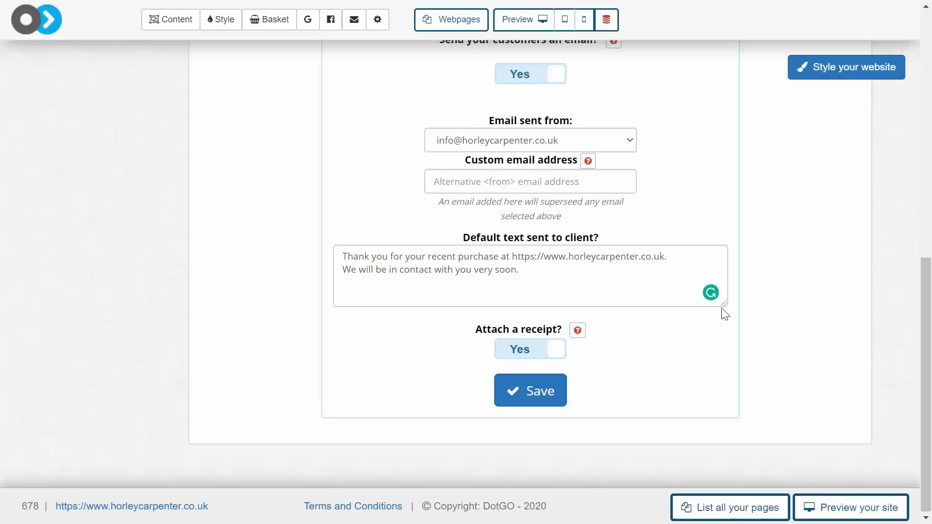
pyautogui.moveTo(648, 355)
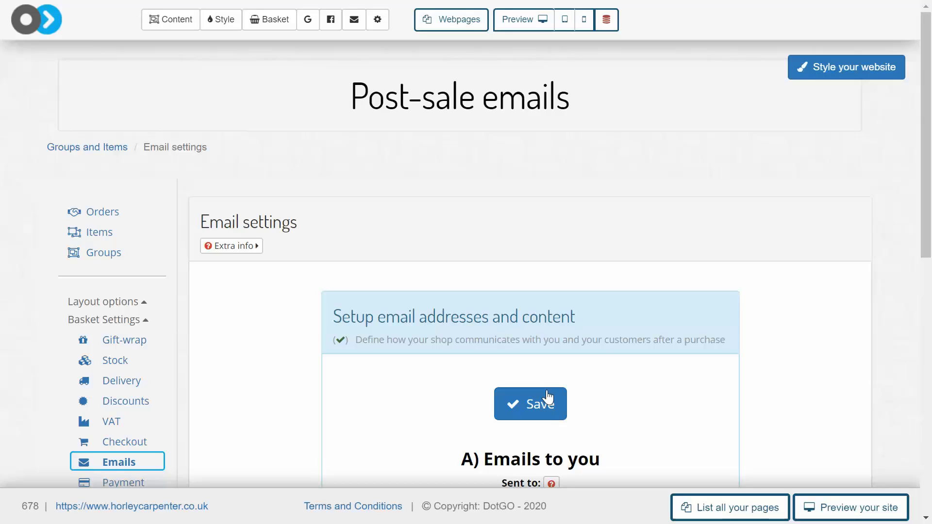
pyautogui.click(530, 404)
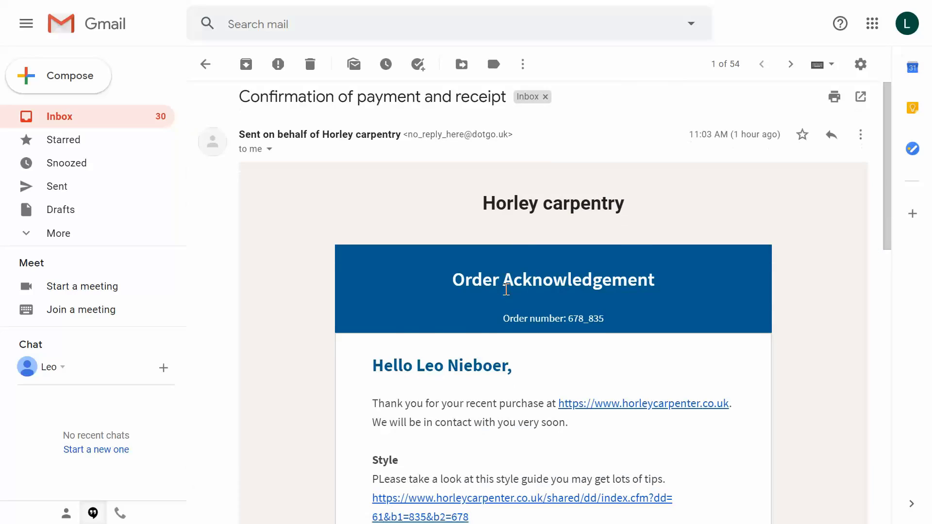
# Move down the confirmation email and select the first Style download item's title
pyautogui.scroll(-3)
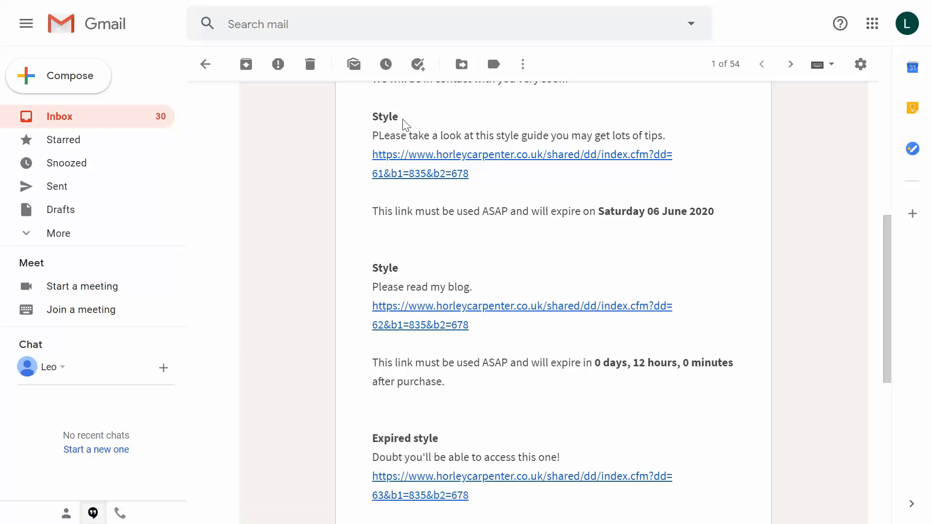
pyautogui.doubleClick(384, 116)
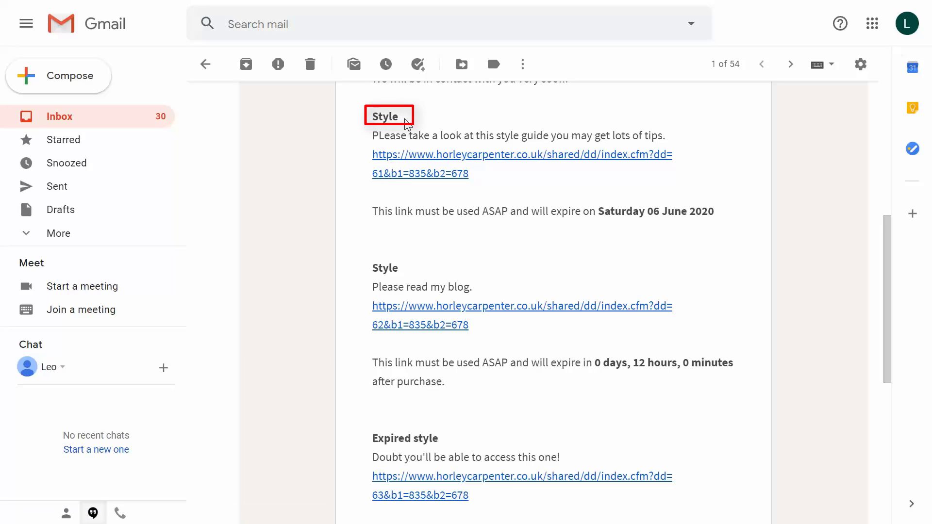
pyautogui.moveTo(405, 124)
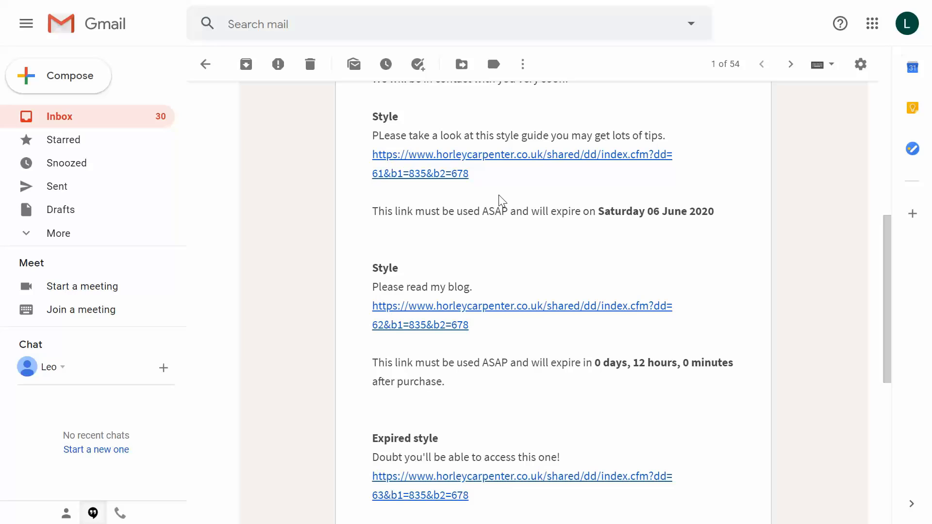
pyautogui.moveTo(427, 155)
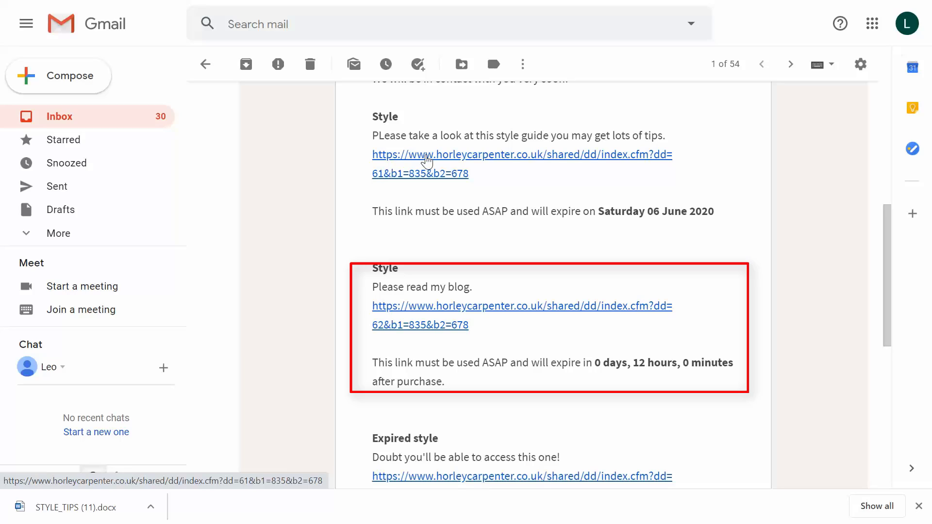
pyautogui.moveTo(460, 312)
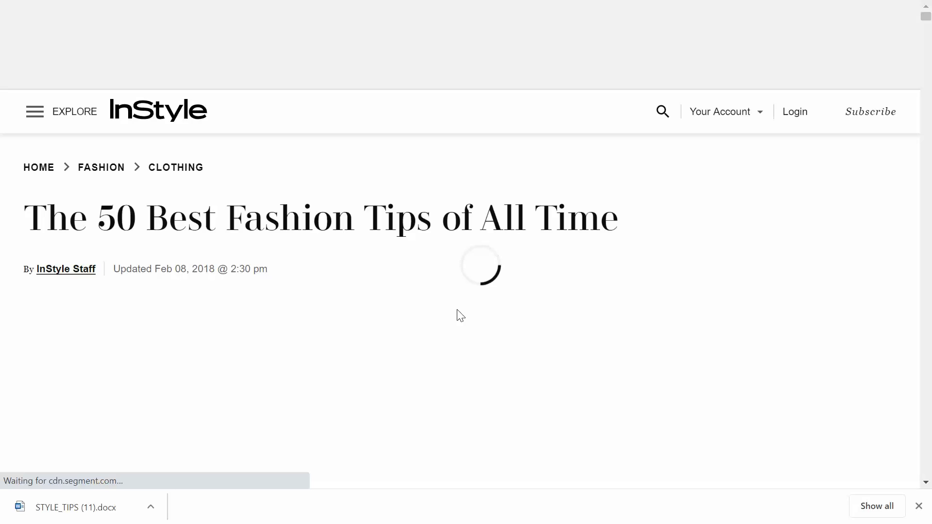
pyautogui.moveTo(712, 316)
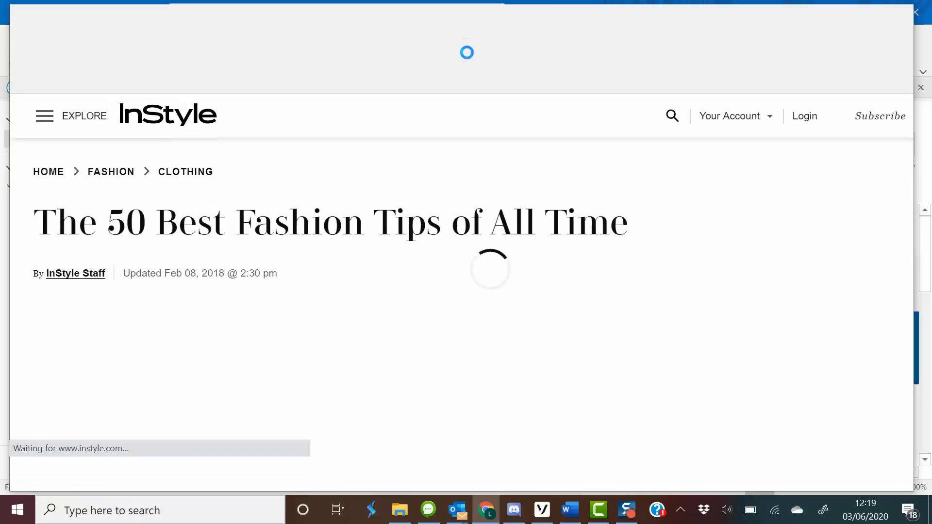
# Back in the Gmail email full screen, highlight the expired link's date, Tuesday 02 June 2020
pyautogui.click(589, 23)
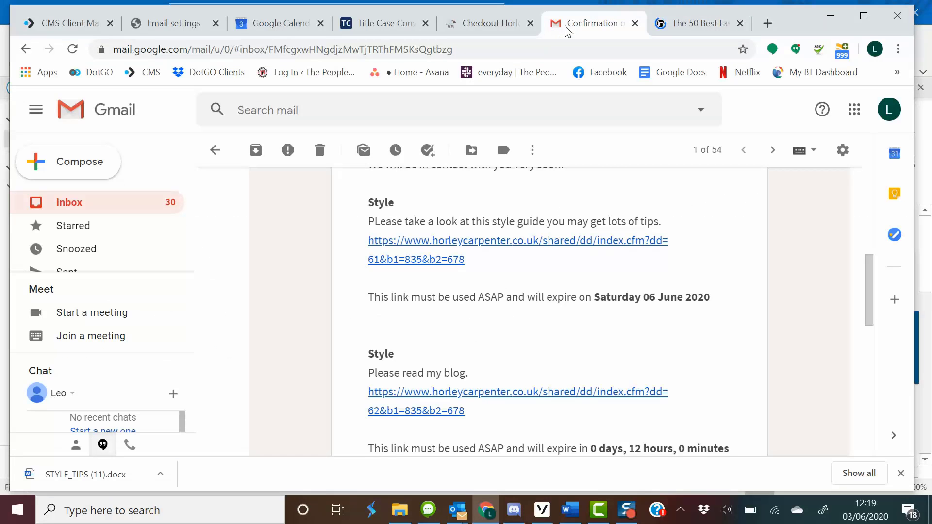
pyautogui.press('f11')
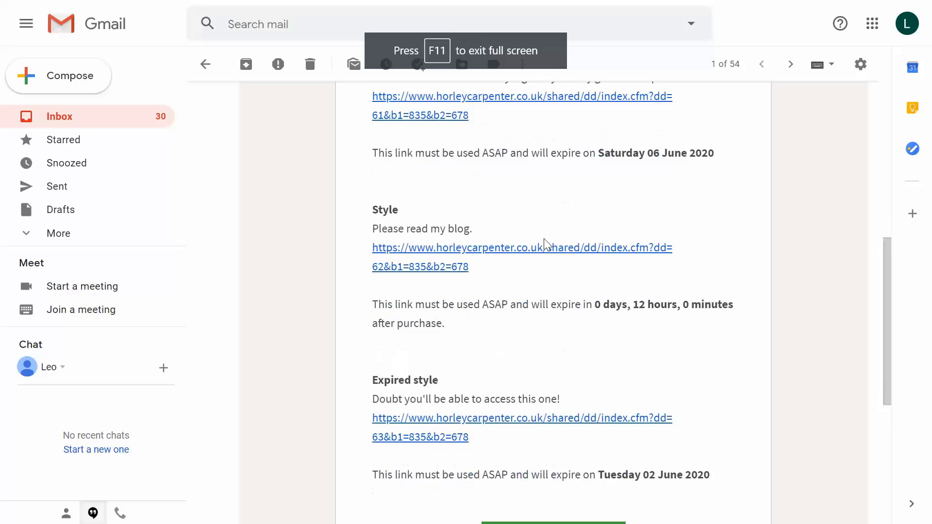
pyautogui.scroll(-3)
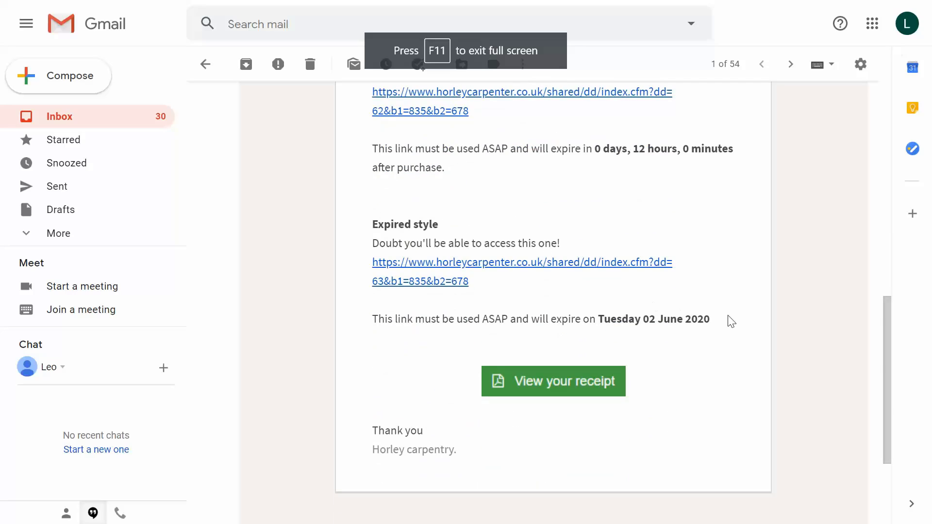
pyautogui.moveTo(600, 319); pyautogui.dragTo(708, 320)
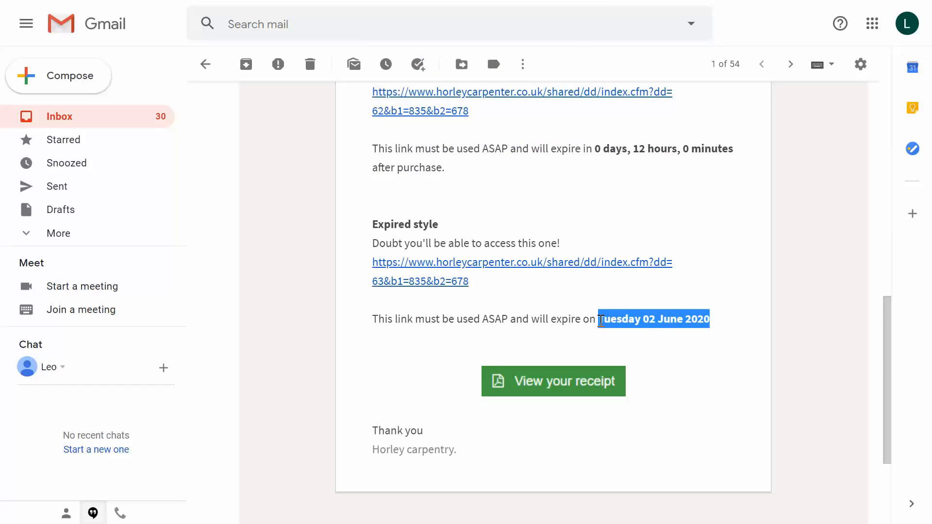
pyautogui.click(454, 314)
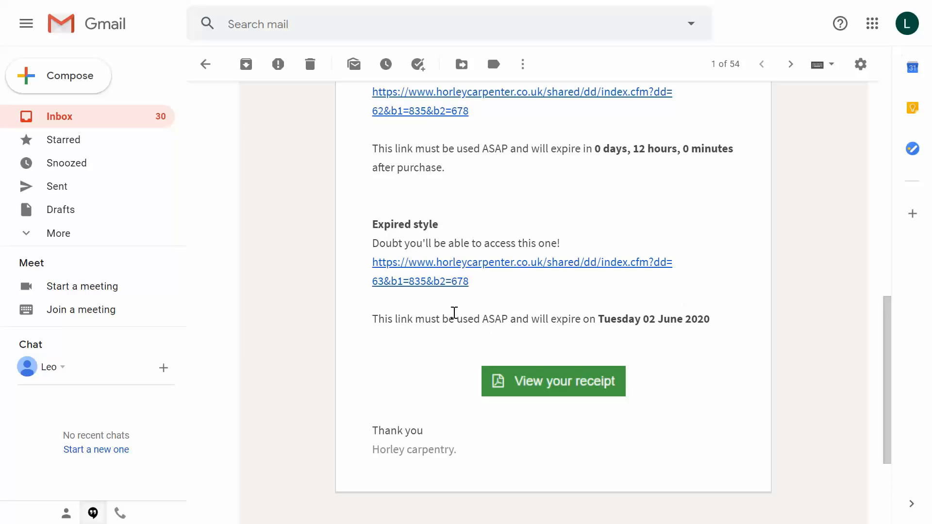